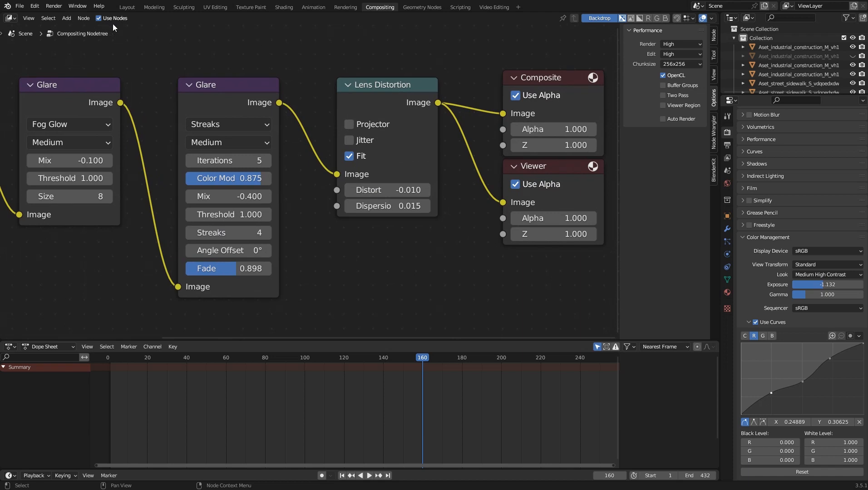
Leave the compositor for the Layout workspace showing the car scene's Color Management panel
{"action": "left_click", "coordinate": [126, 7]}
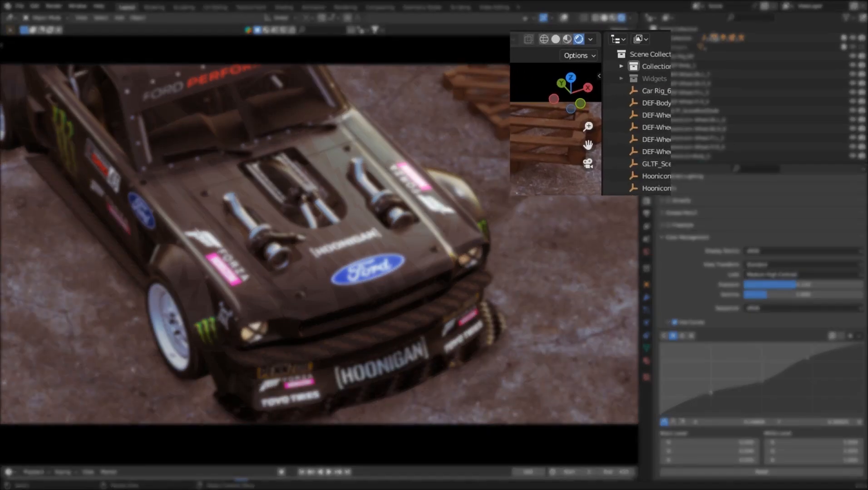
{"action": "left_click", "coordinate": [590, 39]}
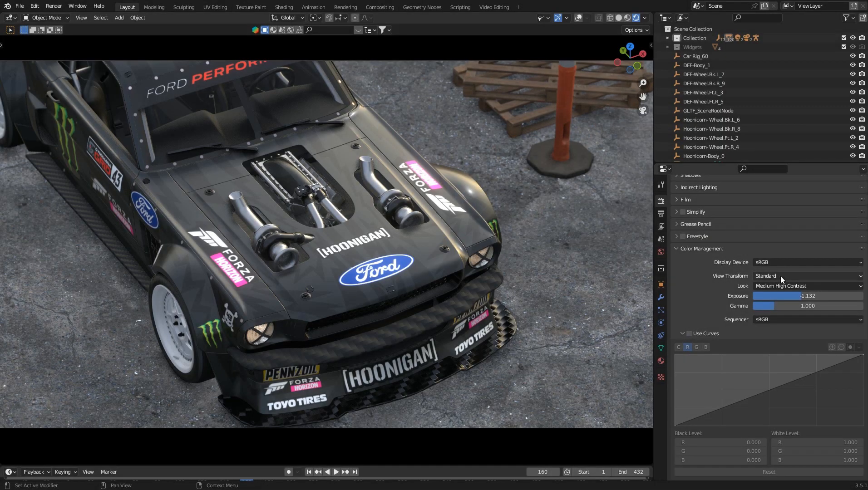
Try the Filmic view transform, then settle on Standard
{"action": "left_click", "coordinate": [805, 276]}
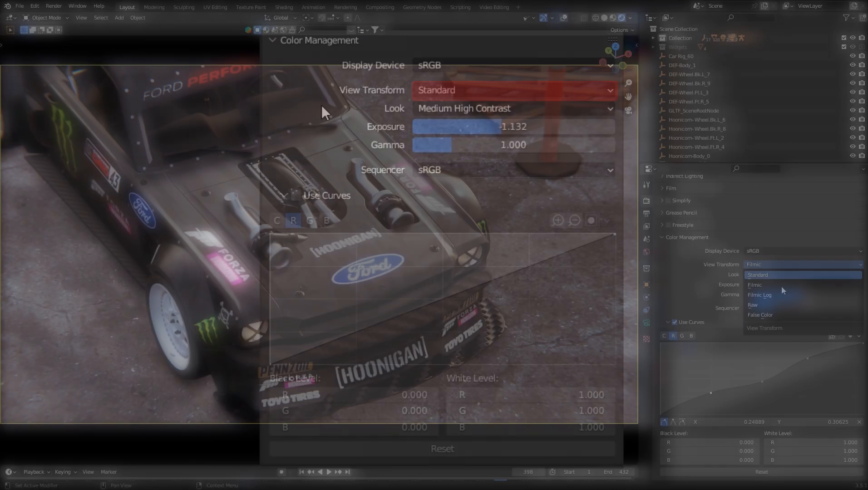
{"action": "left_click", "coordinate": [757, 274]}
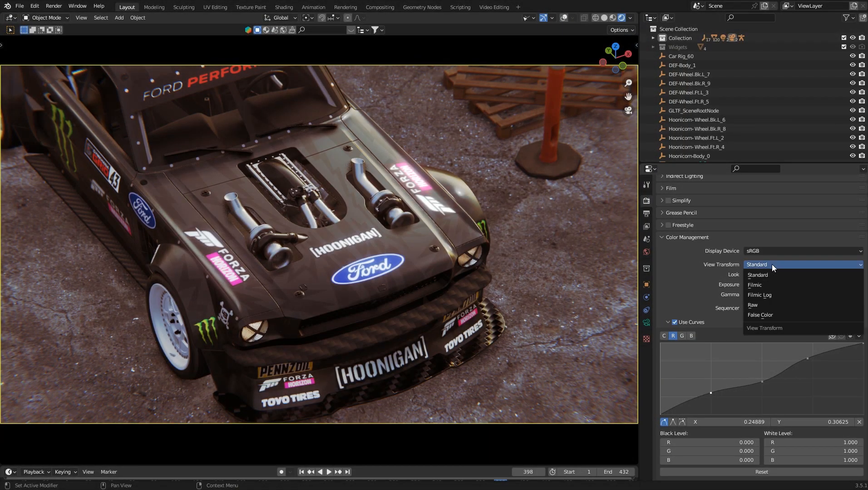
{"action": "left_click", "coordinate": [754, 285]}
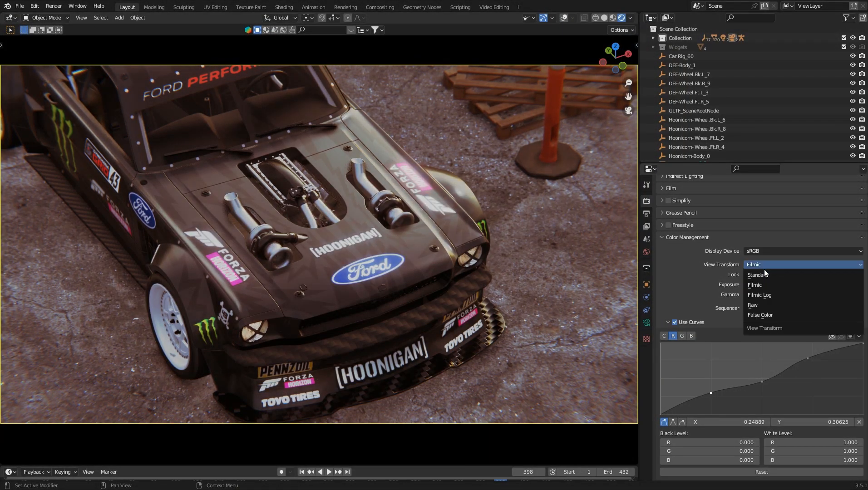
{"action": "left_click", "coordinate": [758, 275]}
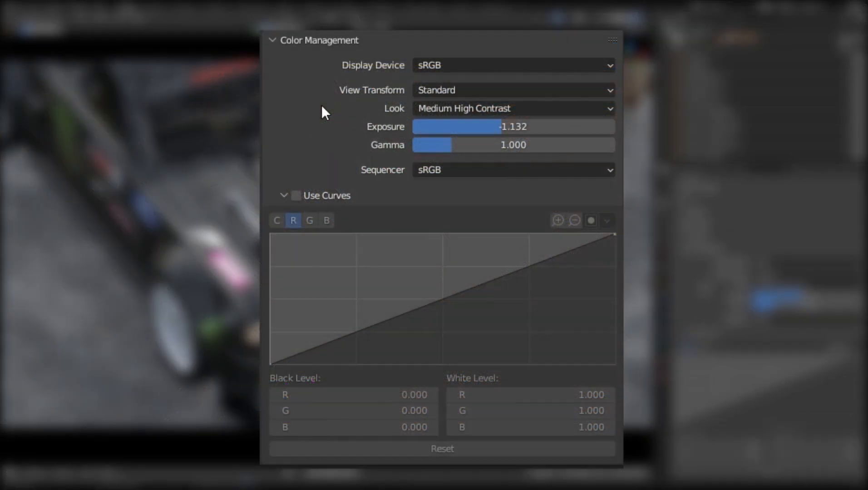
Choose the Medium High Contrast look from the Look list
{"action": "left_click", "coordinate": [800, 274]}
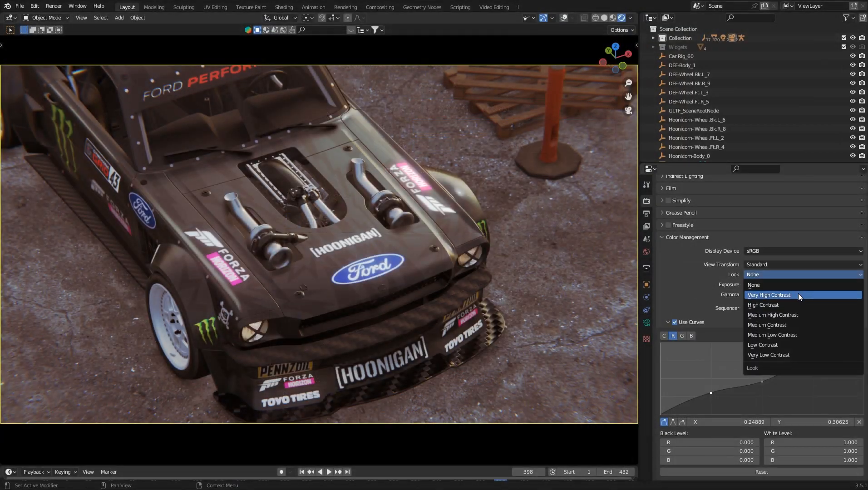
{"action": "left_click", "coordinate": [763, 305]}
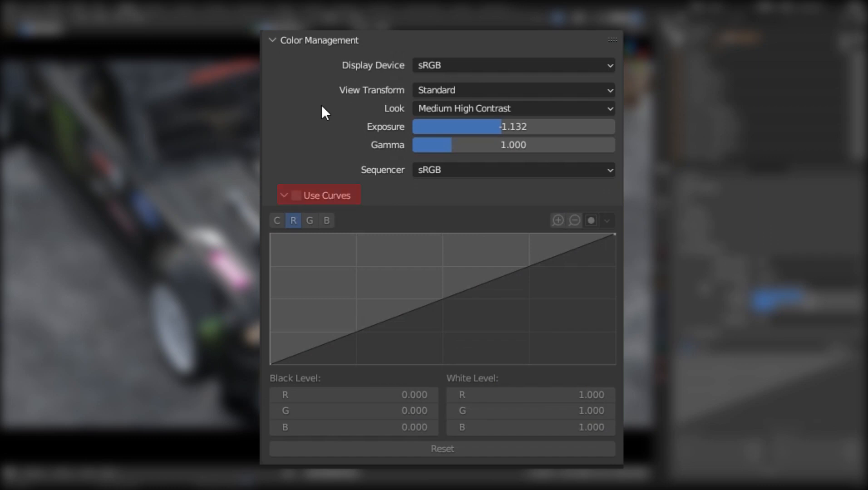
Enable Use Curves, glance at the blue channel, and return to the combined curve
{"action": "left_click", "coordinate": [295, 195]}
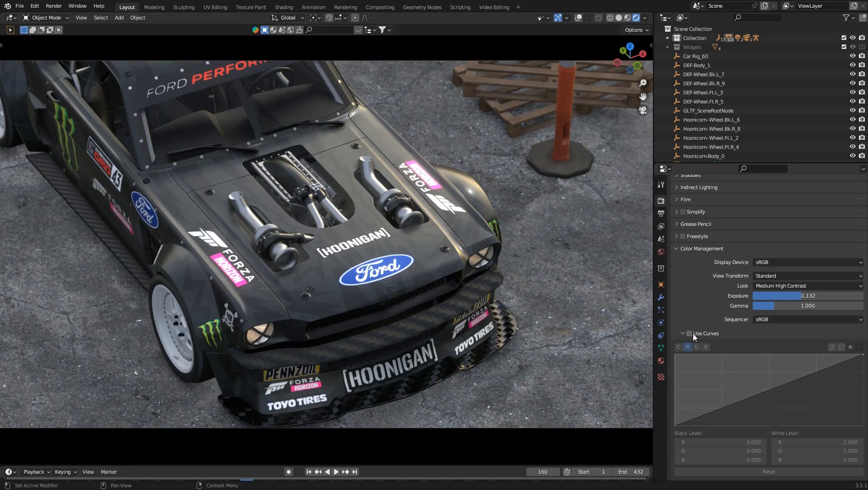
{"action": "left_click", "coordinate": [688, 333]}
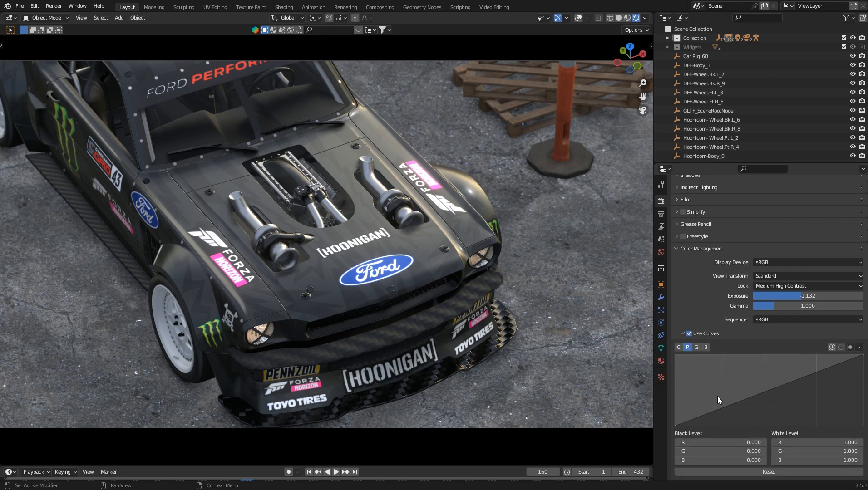
{"action": "mouse_move", "coordinate": [677, 325]}
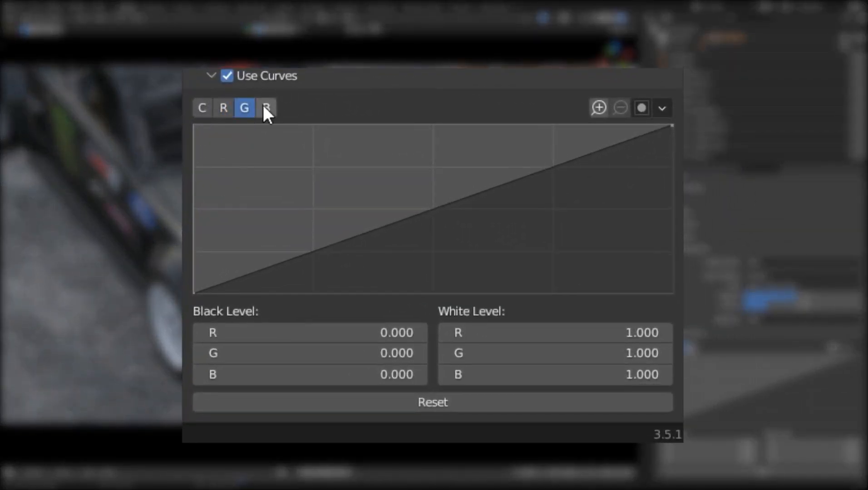
{"action": "left_click", "coordinate": [266, 108]}
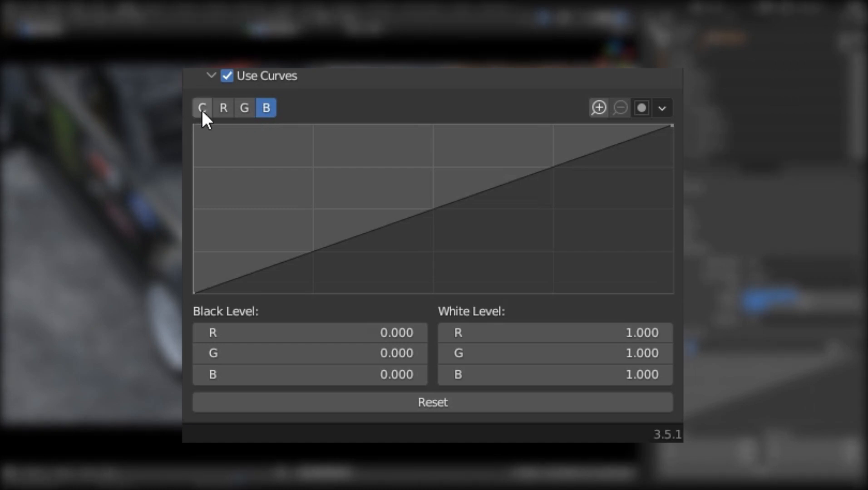
{"action": "left_click", "coordinate": [201, 108]}
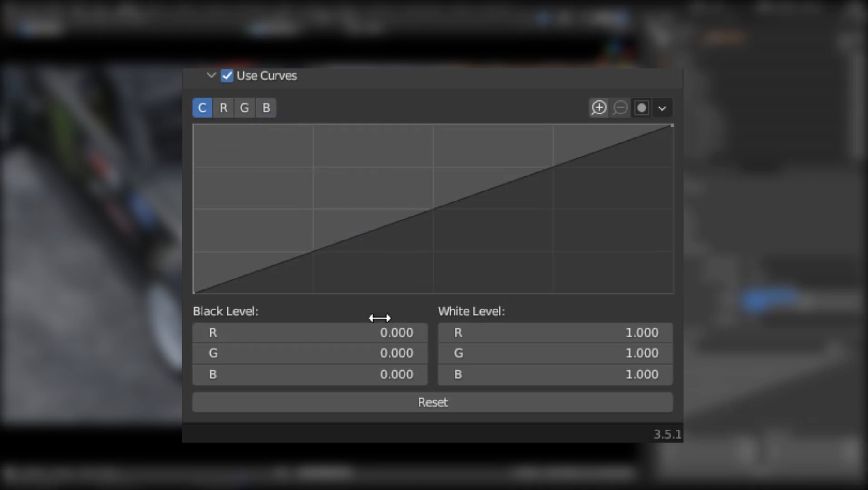
Lower a new shadow point and raise a highlight point on the combined curve into a gentle S
{"action": "left_click", "coordinate": [296, 259]}
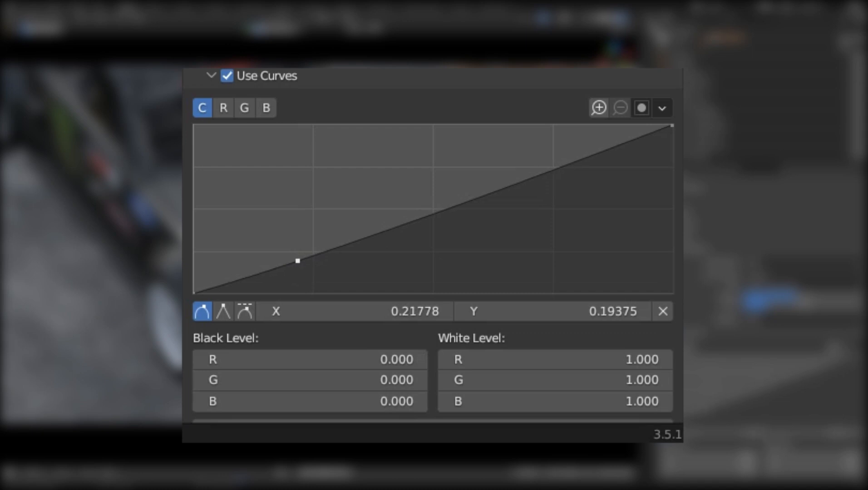
{"action": "left_click_drag", "start_coordinate": [296, 259], "coordinate": [304, 264]}
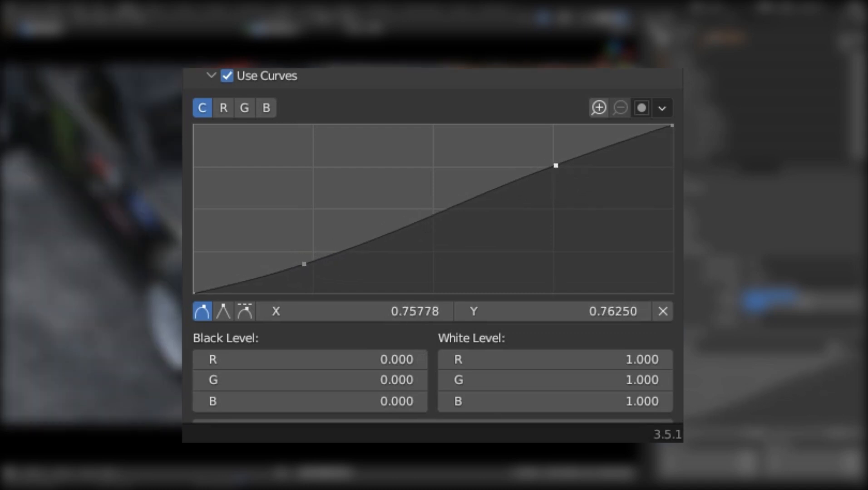
{"action": "left_click_drag", "start_coordinate": [557, 166], "coordinate": [550, 158]}
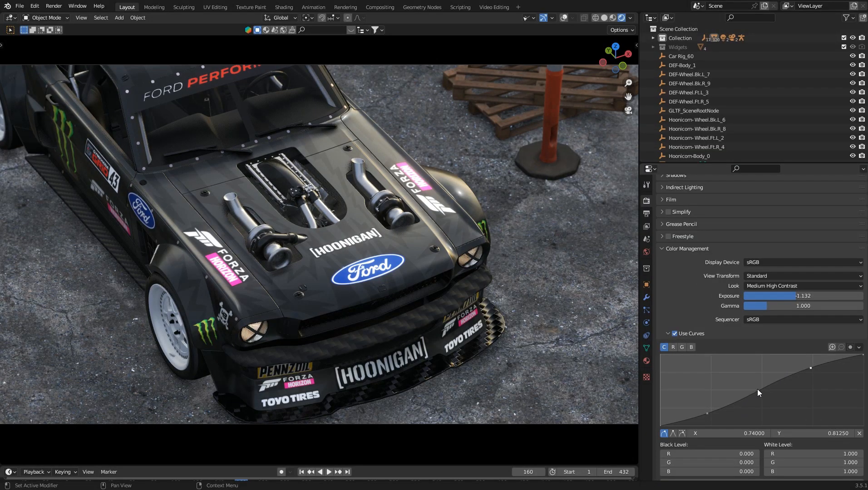
Step through the red and green channels, then bend the blue channel curve slightly
{"action": "left_click", "coordinate": [673, 347]}
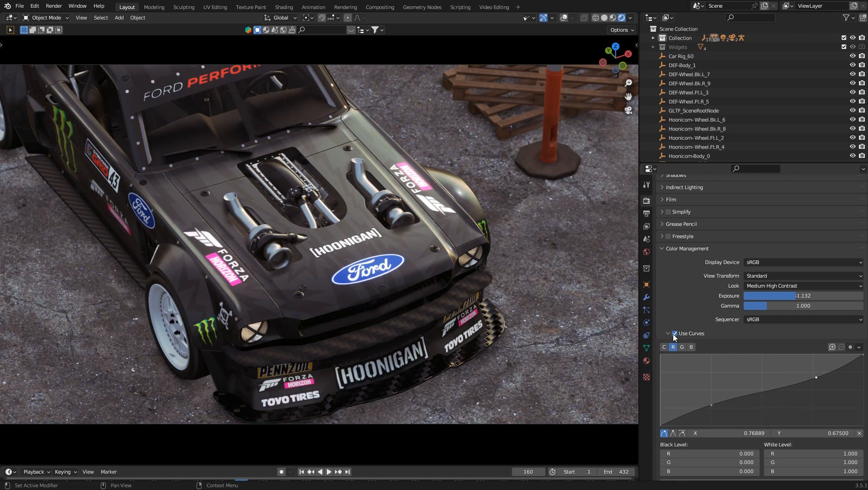
{"action": "left_click", "coordinate": [682, 347]}
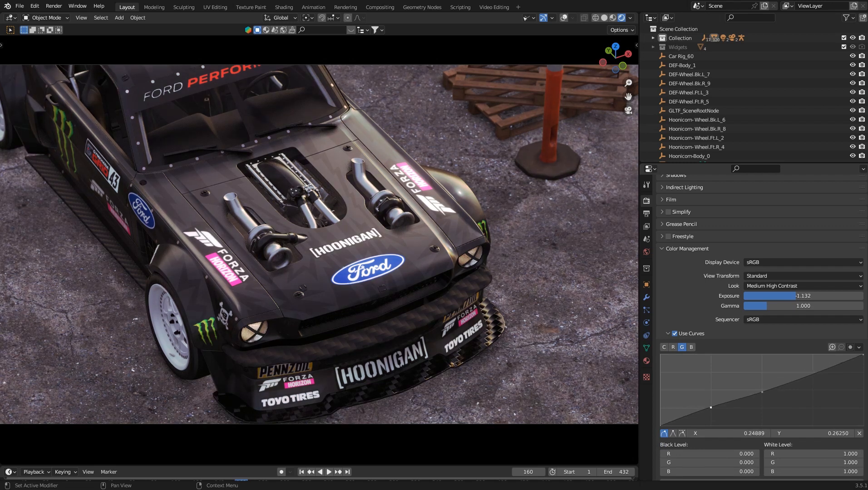
{"action": "left_click", "coordinate": [691, 347]}
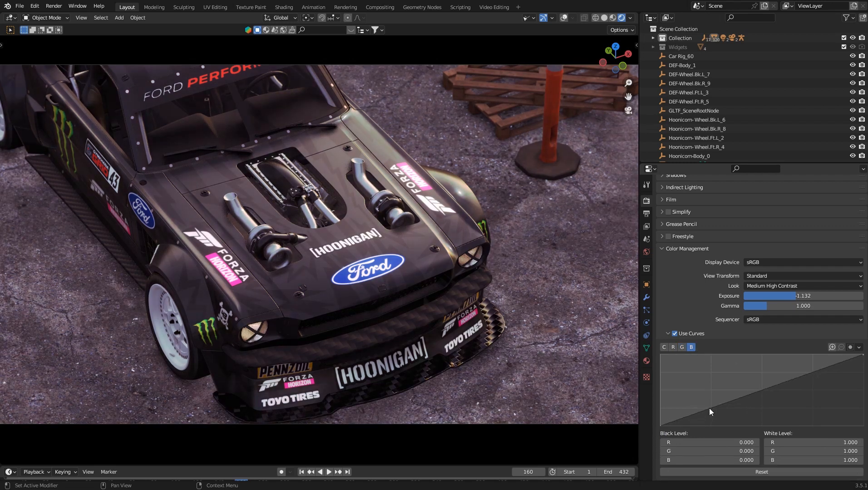
{"action": "left_click_drag", "start_coordinate": [710, 411], "coordinate": [718, 412]}
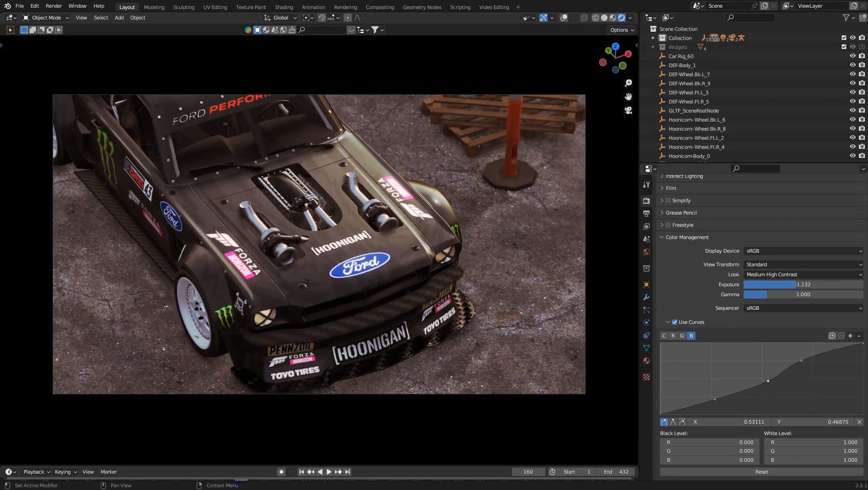
Show the red channel, then disable Use Curves to compare before and after
{"action": "left_click", "coordinate": [673, 336]}
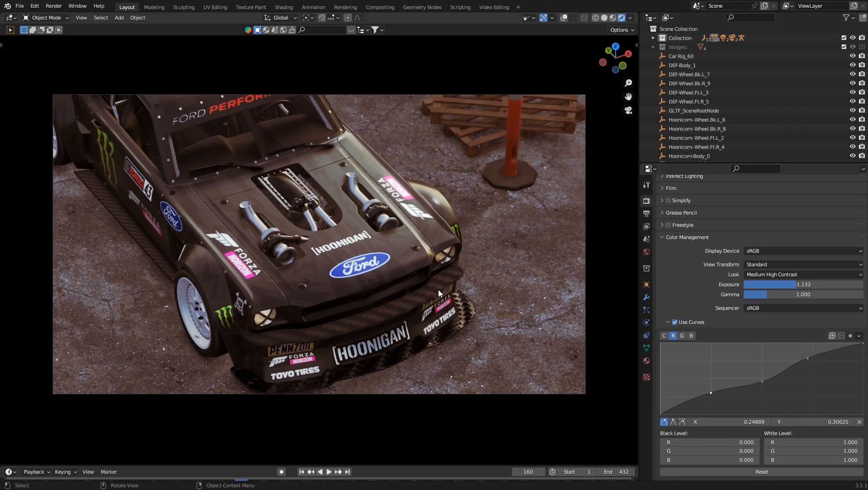
{"action": "left_click", "coordinate": [674, 322]}
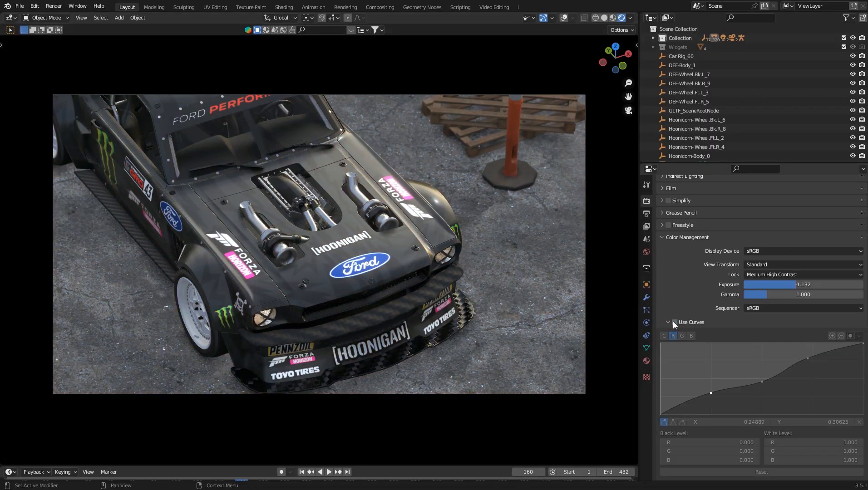